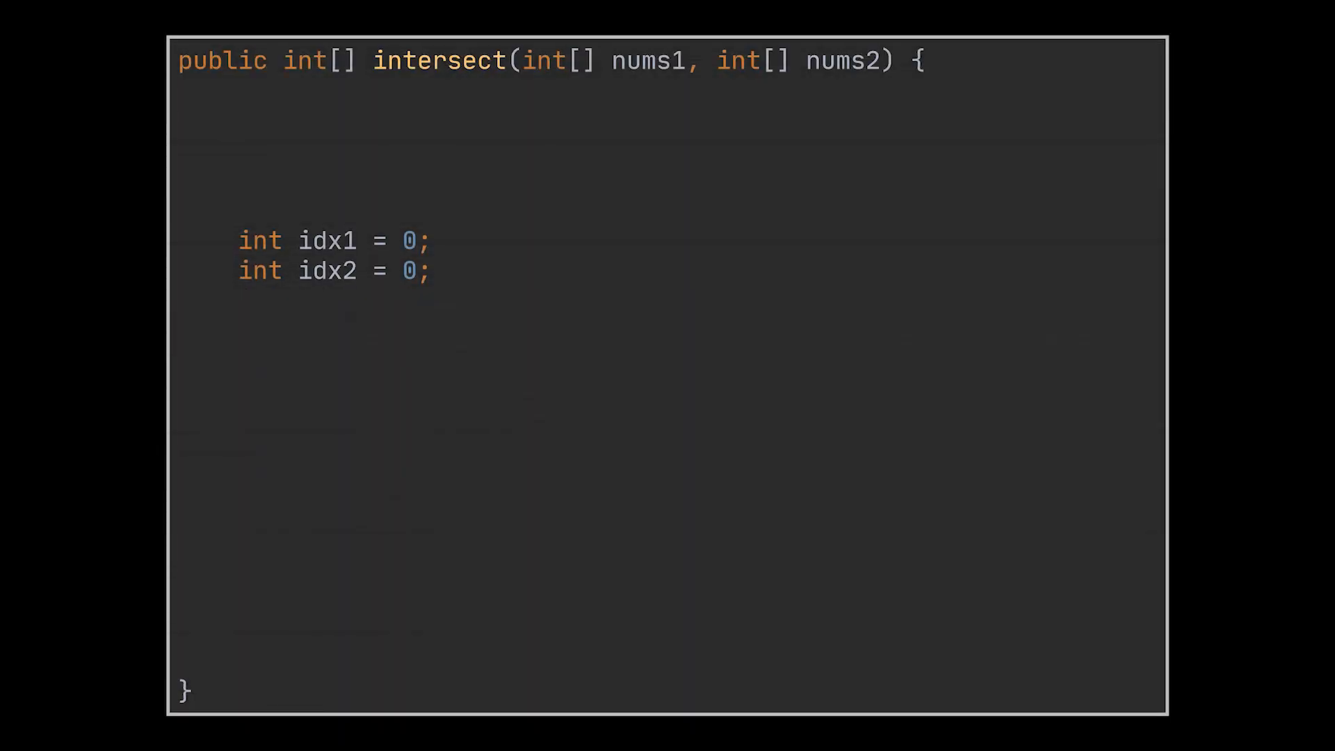
type("while (idx1 < nums1.length && idx2 < nums2.length) {")
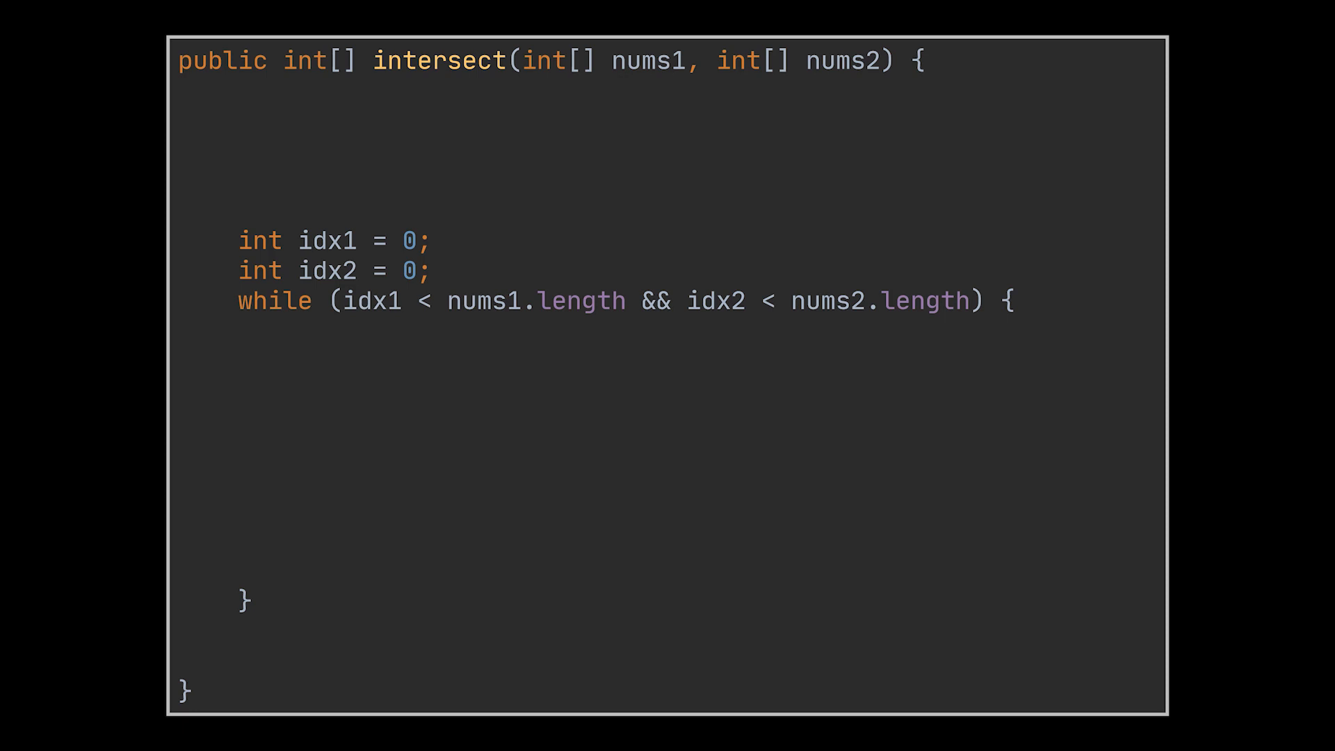
type("if (nums1[idx1] == nums2[idx2]) {")
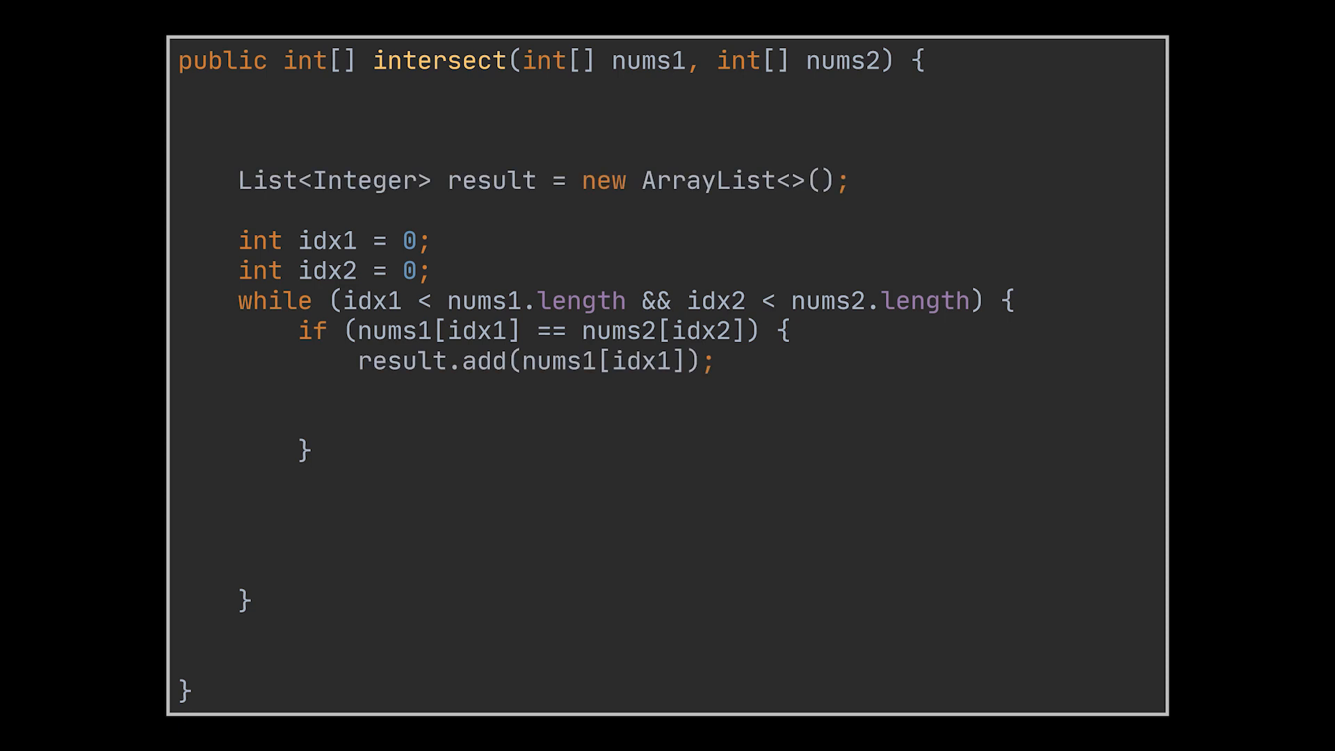
type("idx1++;")
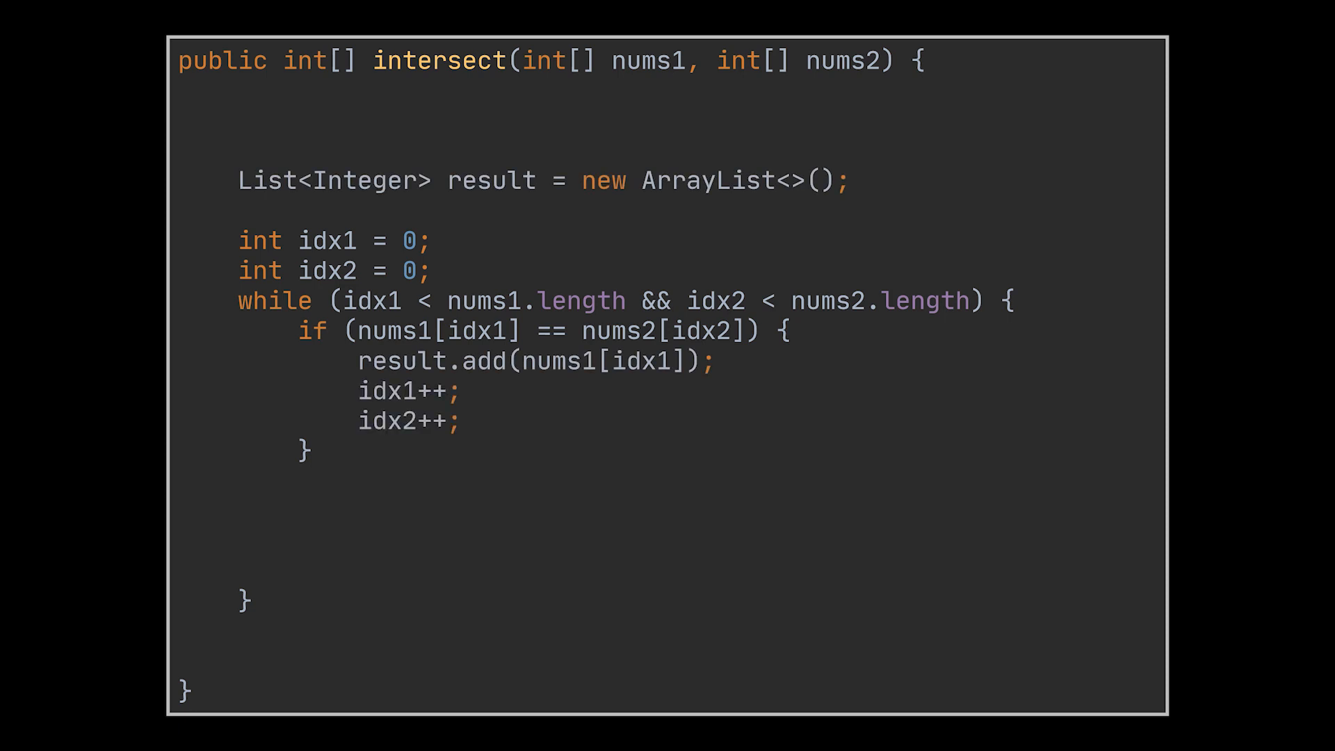